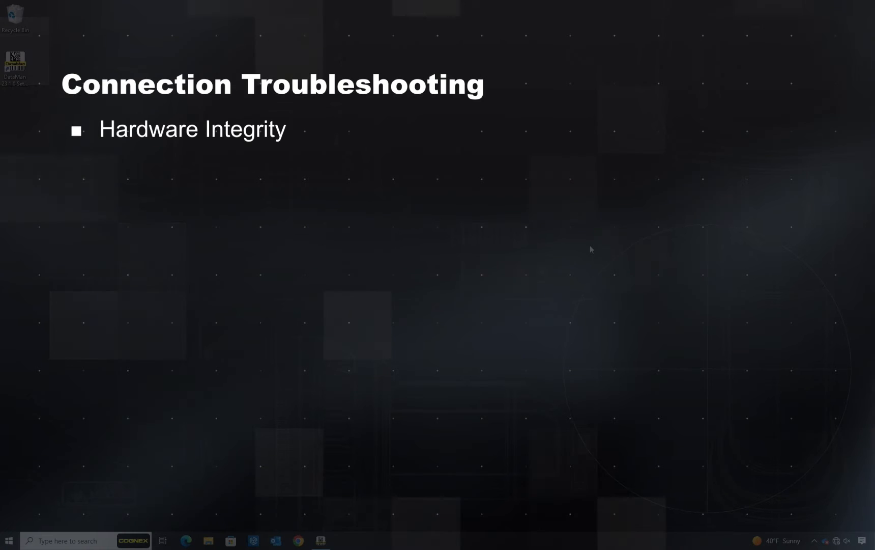
Reveal the remaining Connection Troubleshooting bullets: hardware integrity and firewall access
key(right)
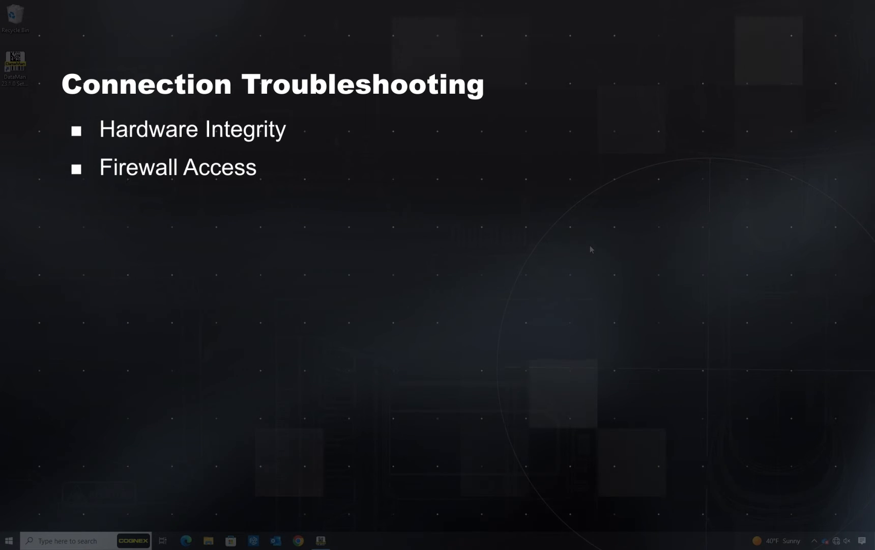
key(Right)
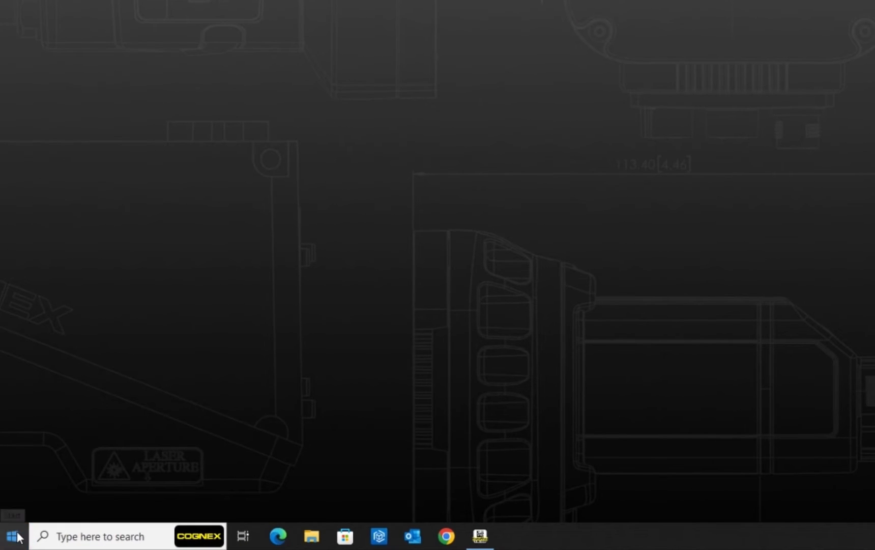
text(ncpa)
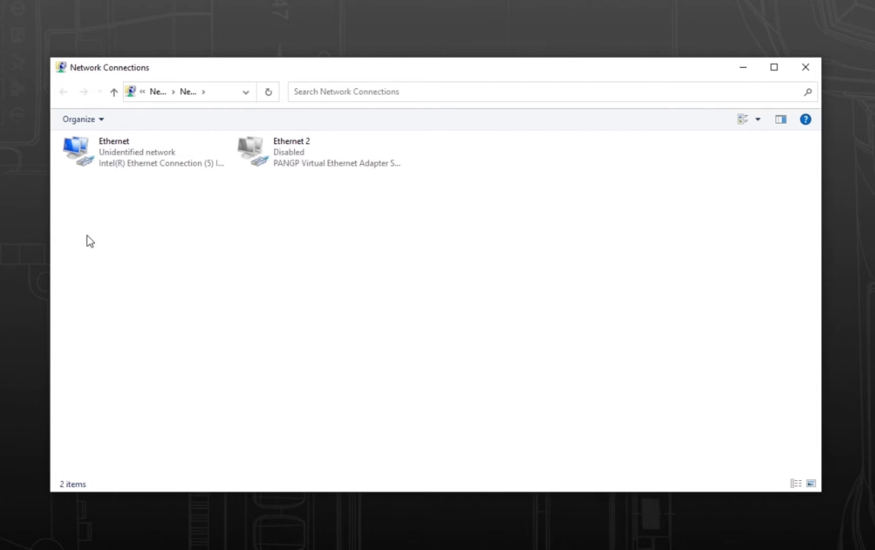
click(127, 151)
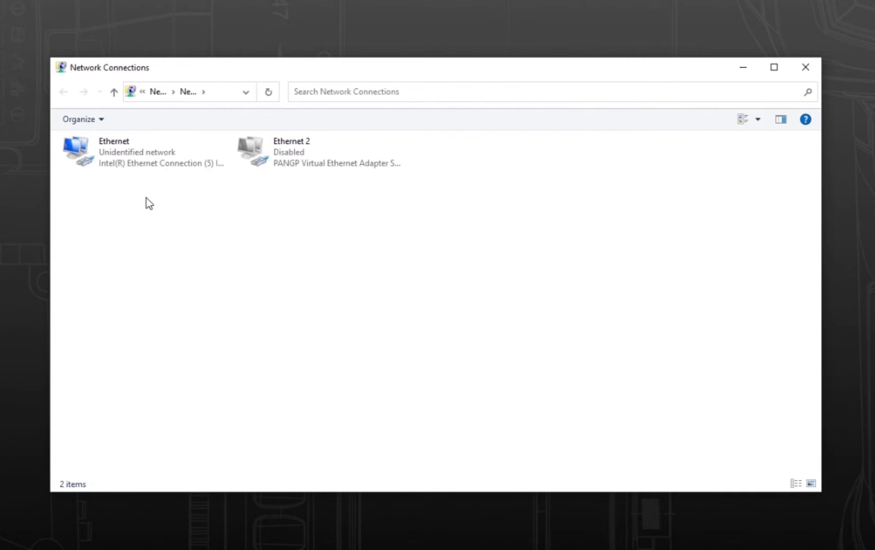
mouse_move(806, 66)
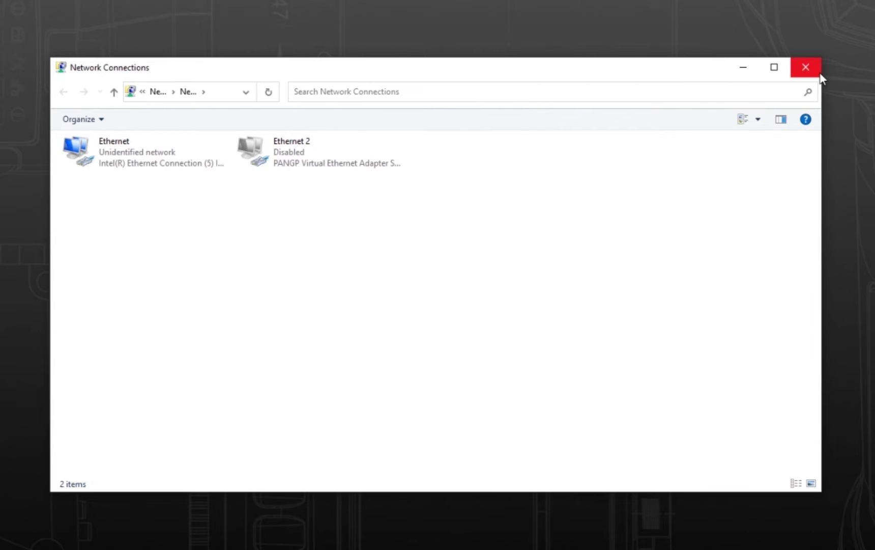
click(806, 66)
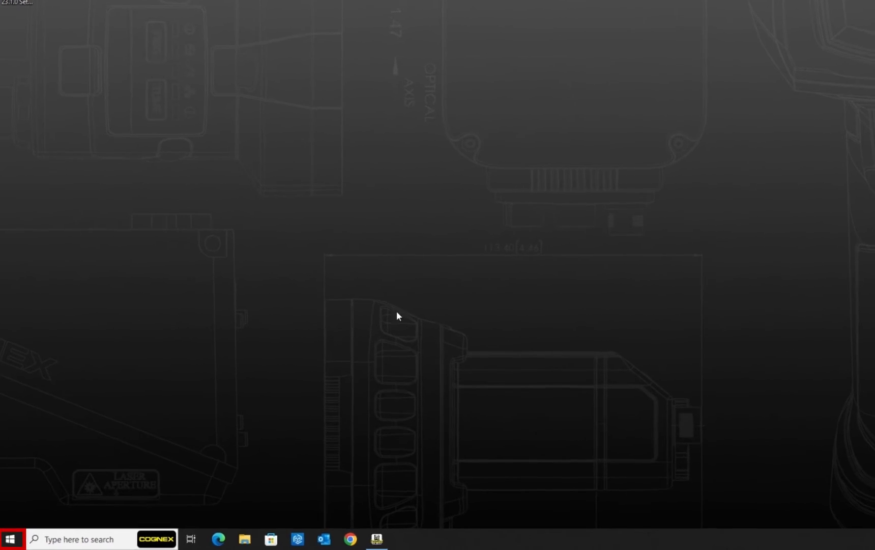
Launch Resource Monitor from Start search (resm) and show its Network activity
click(10, 537)
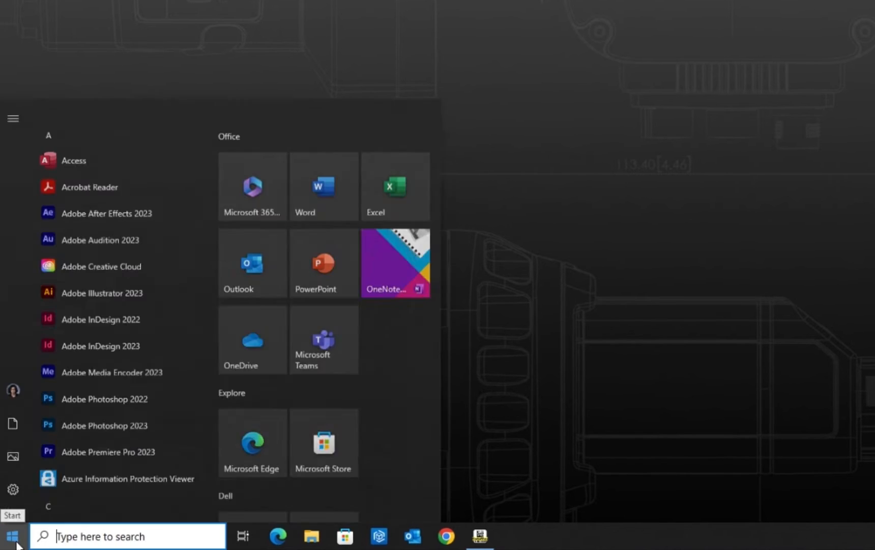
text(resmon)
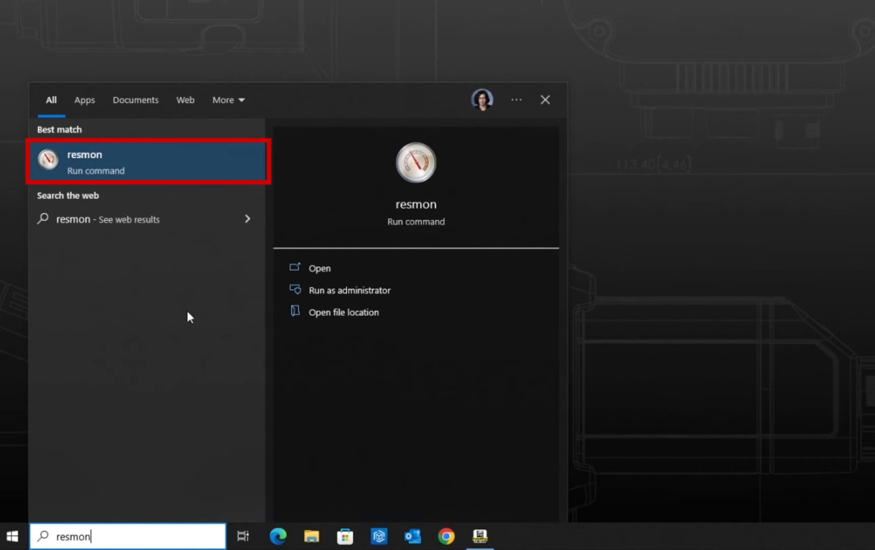
click(96, 162)
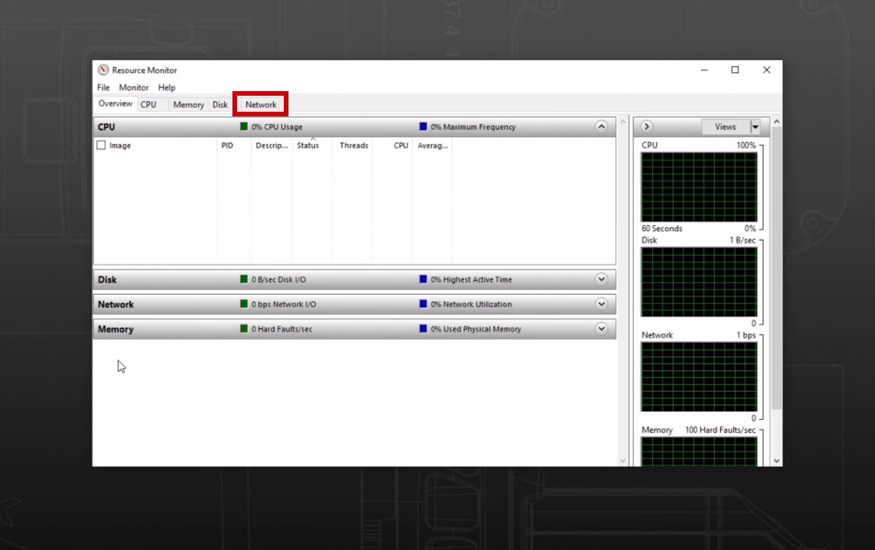
click(261, 103)
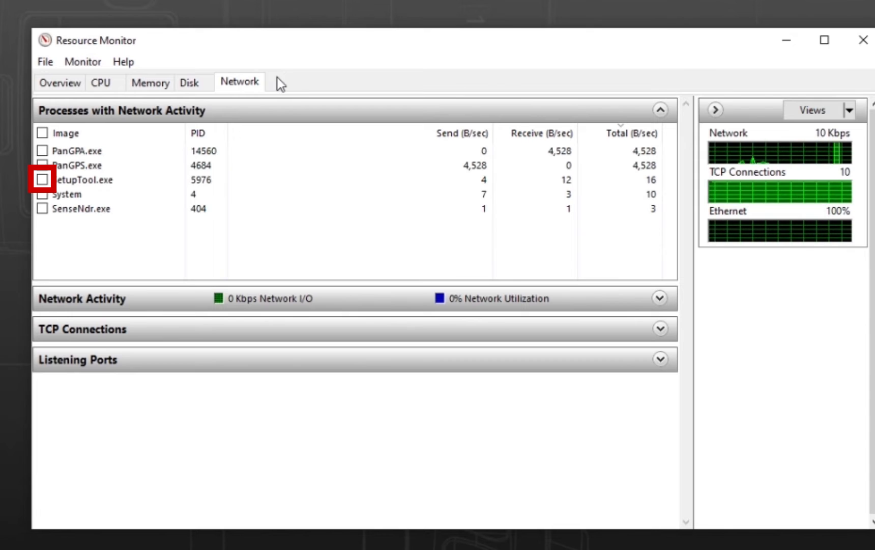
Filter network activity to SetupTool.exe and expand its Listening Ports list
click(43, 180)
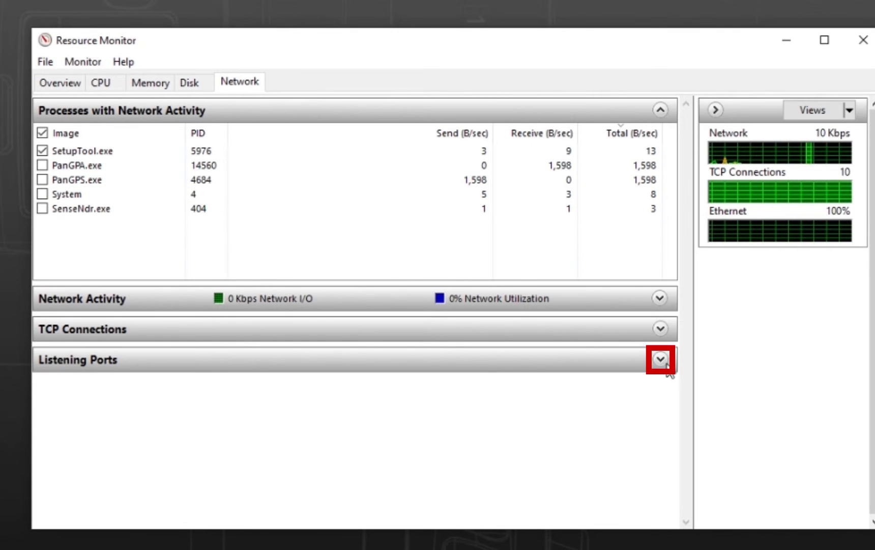
click(660, 360)
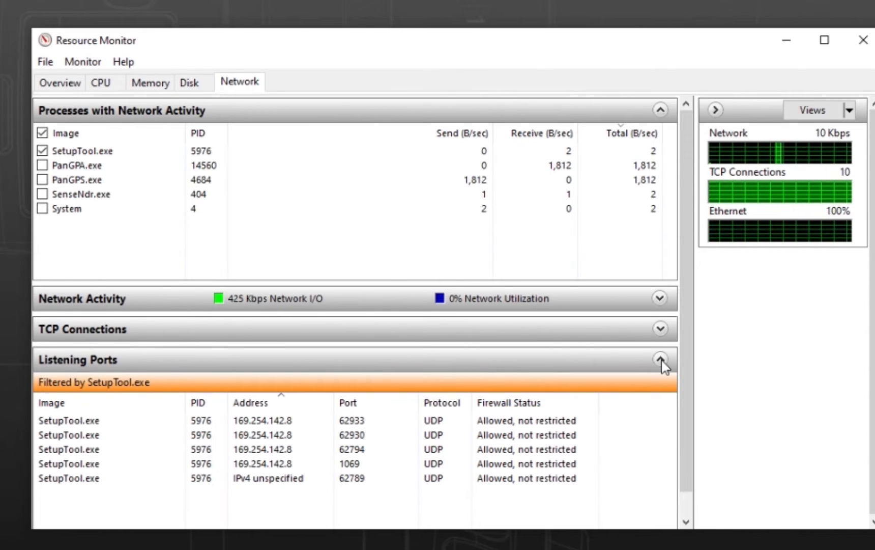
Minimize Resource Monitor so the DataMan Setup Tool device list shows
click(42, 150)
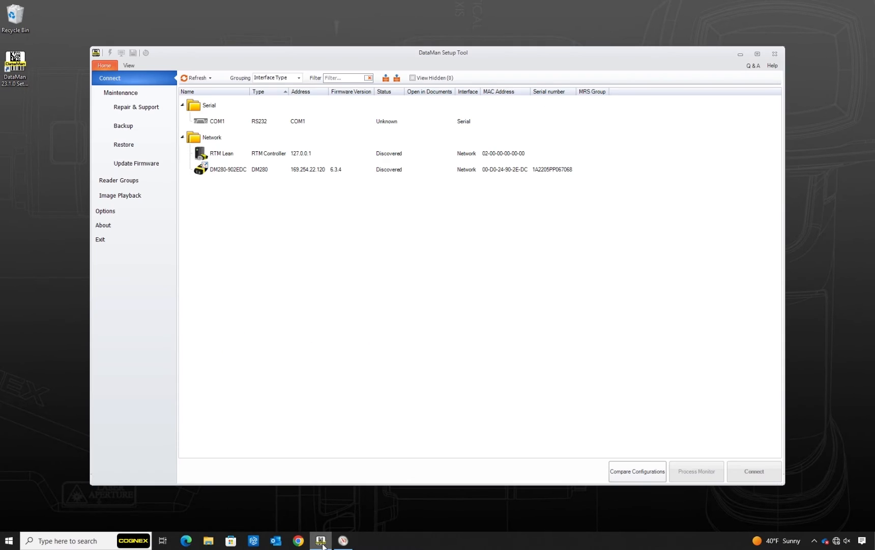
Refresh the DataMan Setup Tool device list, showing 169.254.22.120 as unknown
click(195, 77)
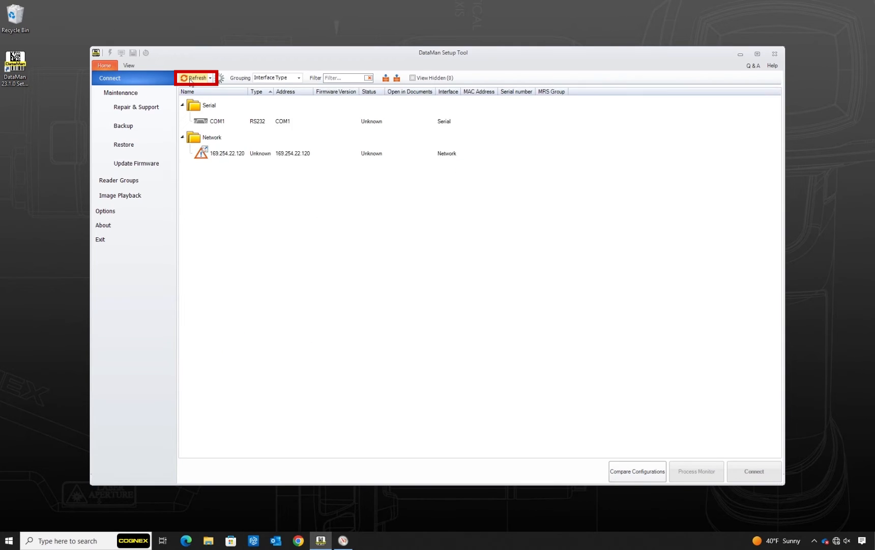
click(194, 77)
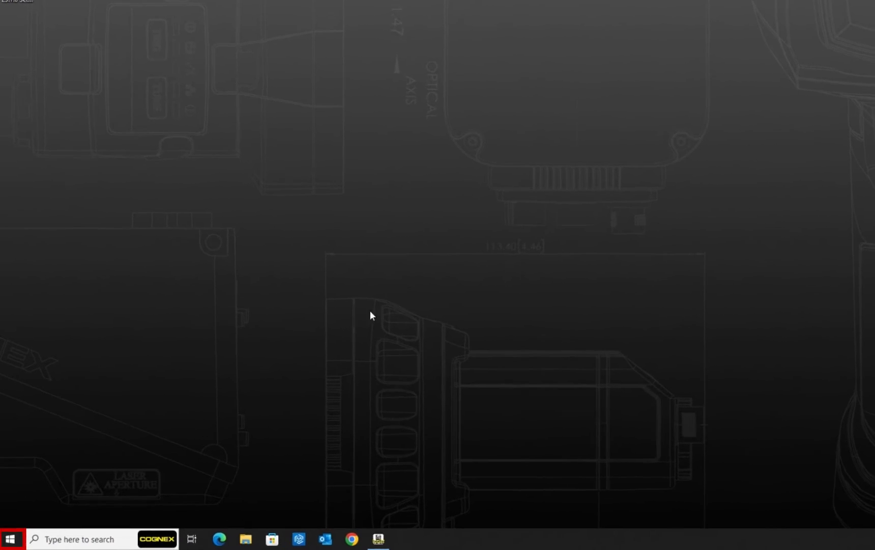
Reach the network connections via Start search for ncpa.cpl
click(10, 539)
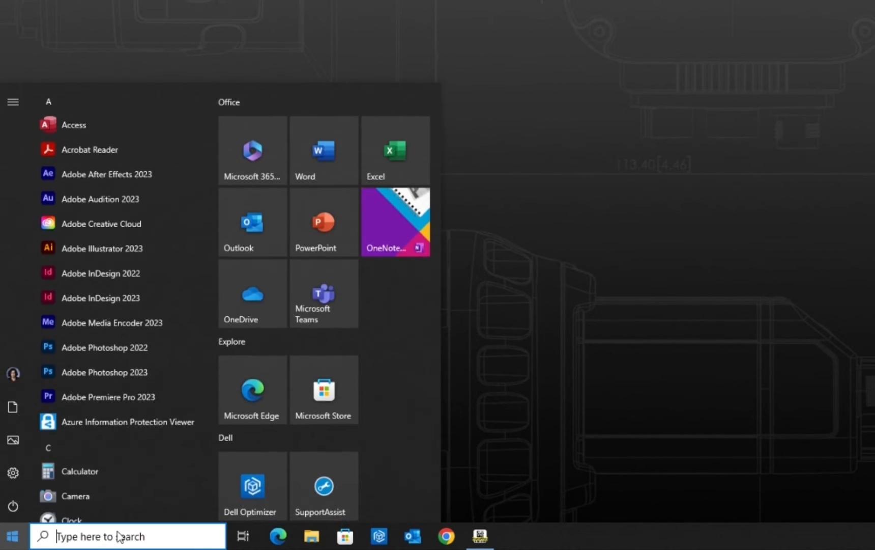
text(ncpa.c)
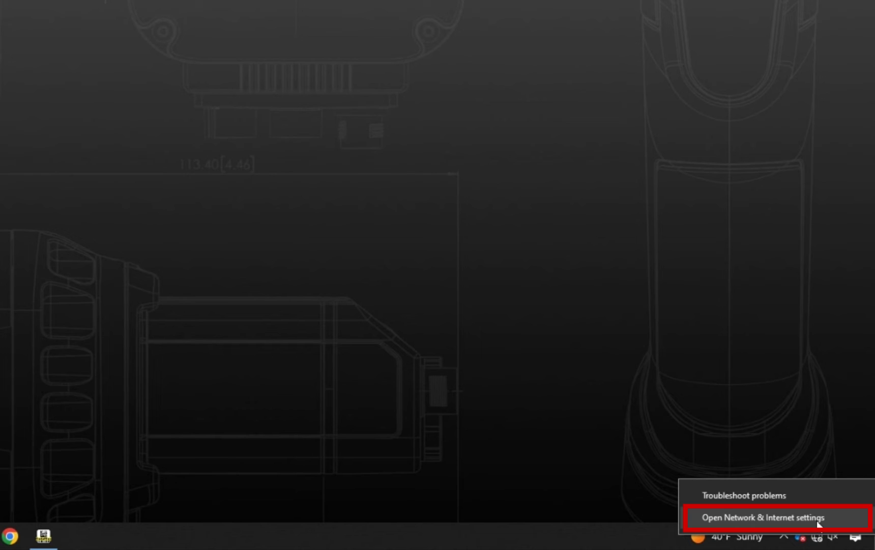
click(757, 518)
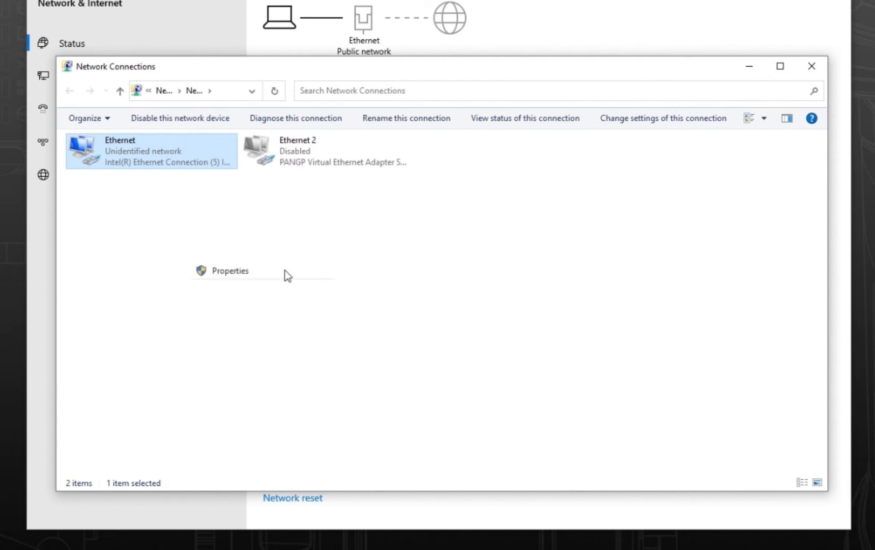
Show the Ethernet adapter's Internet Protocol Version 4 (TCP/IPv4) properties
click(230, 269)
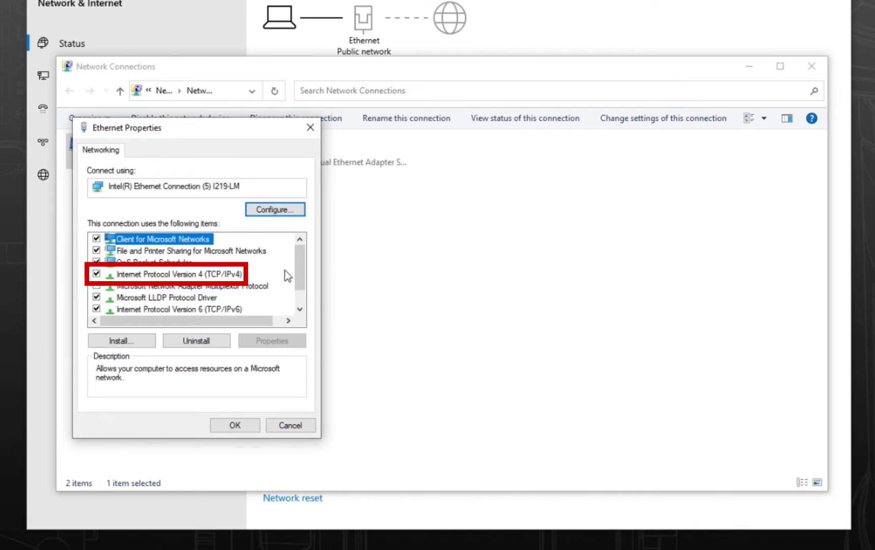
click(167, 272)
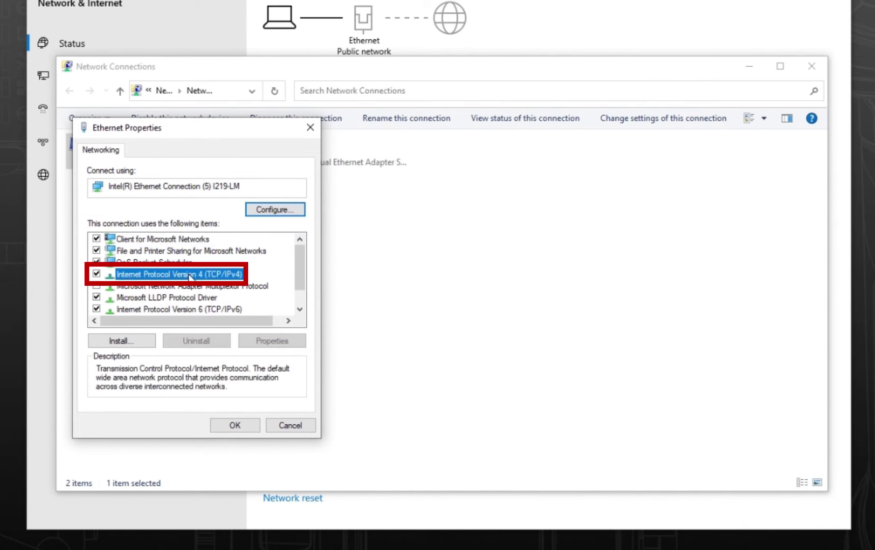
click(272, 340)
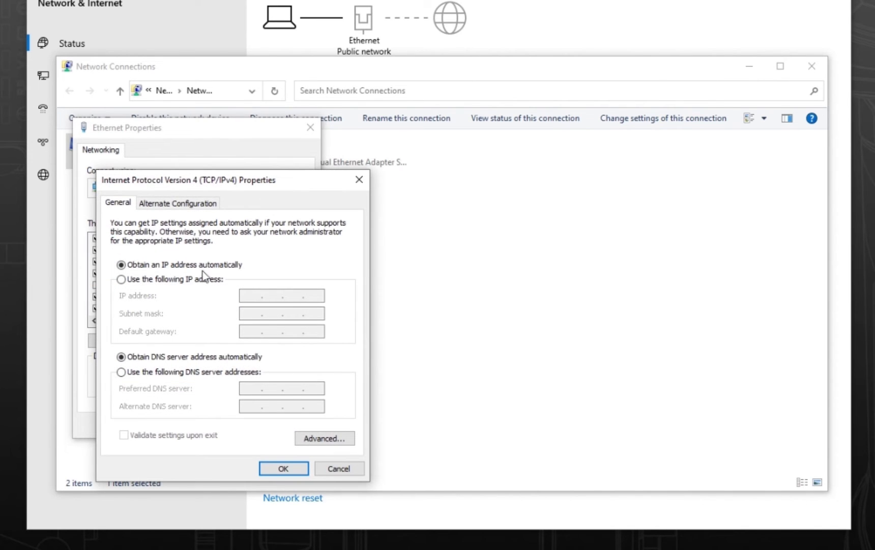
click(121, 264)
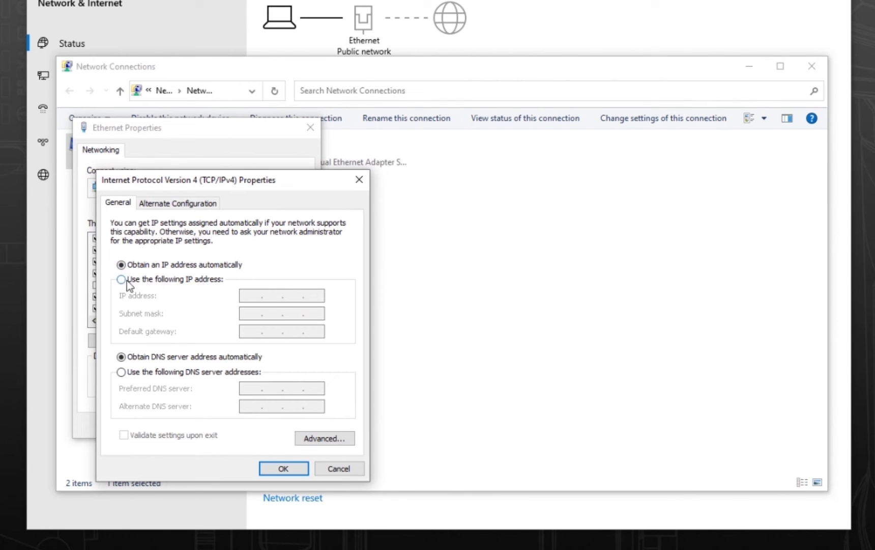
Assign static IP 169.254.100.100 with subnet mask 255.255.0.0 and confirm
click(121, 278)
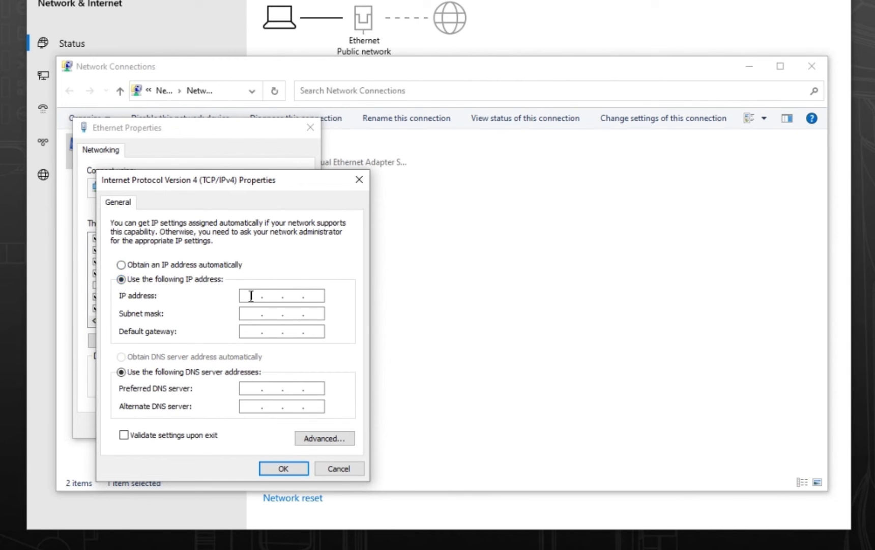
text(169.254)
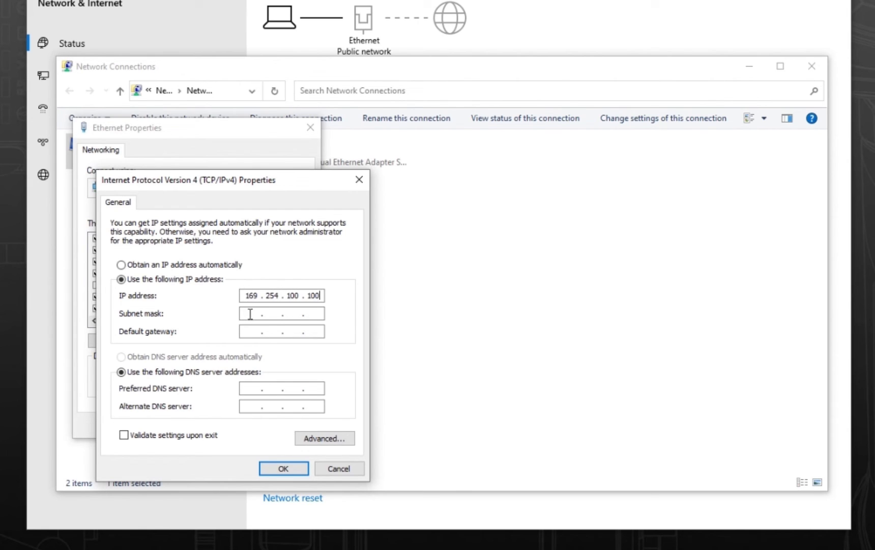
text(255.255.0.0)
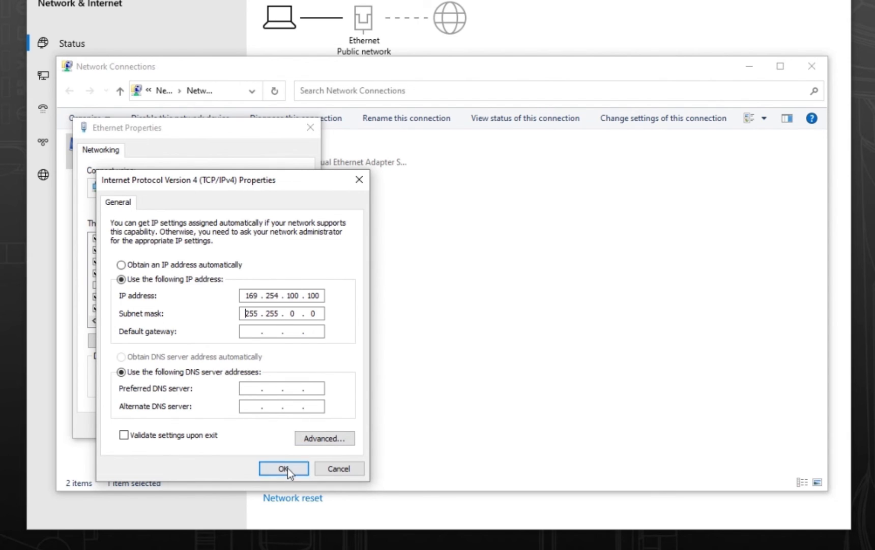
click(283, 468)
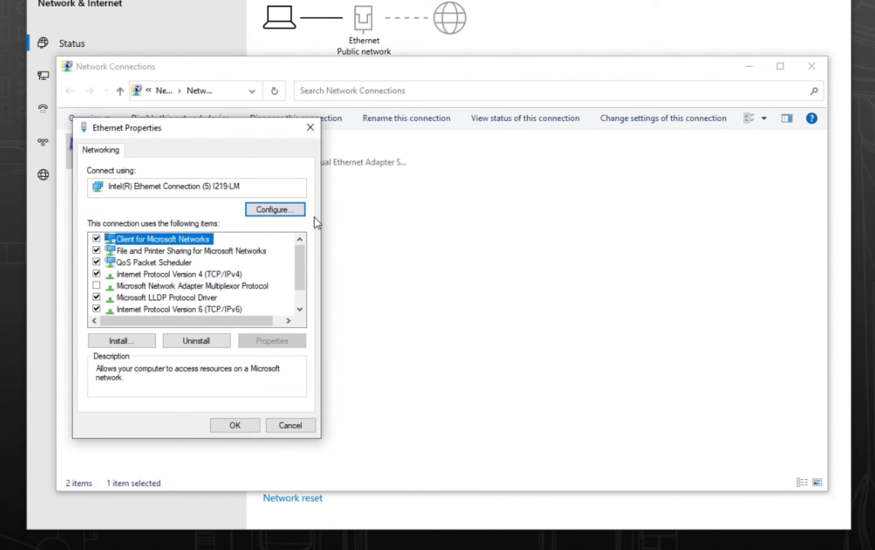
Apply the Ethernet properties, then close and relaunch DataMan Setup Tool from its desktop icon
click(291, 425)
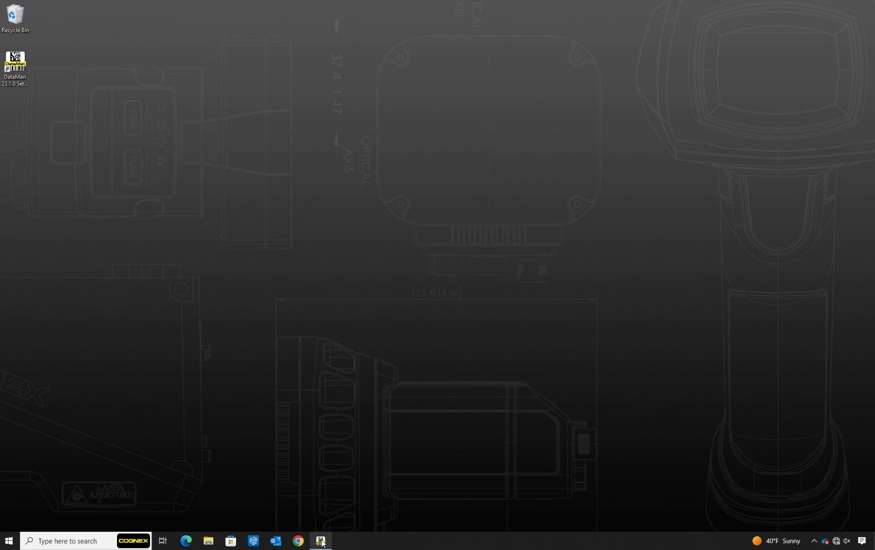
click(322, 539)
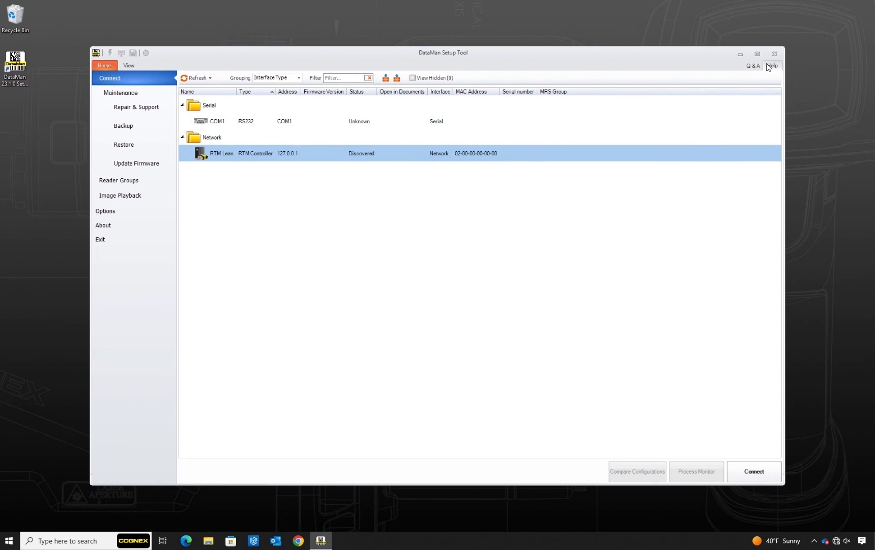
click(775, 53)
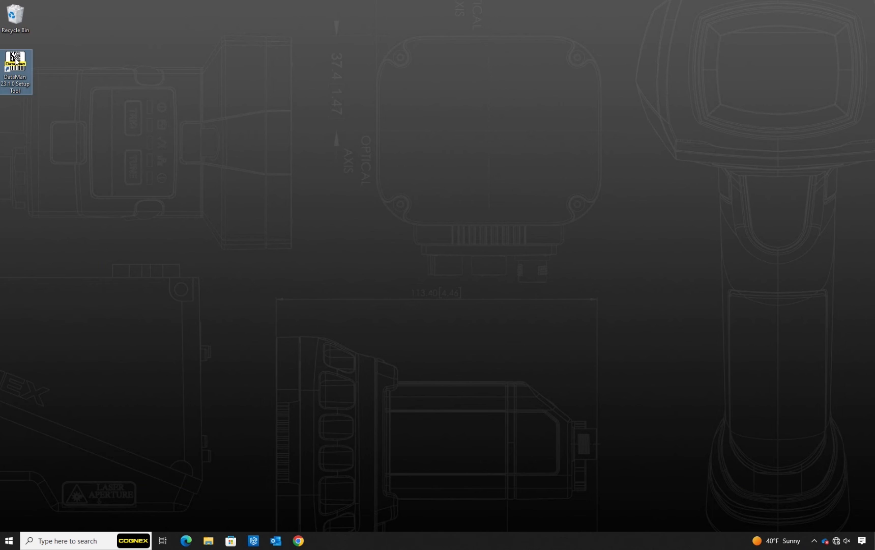
double_click(16, 59)
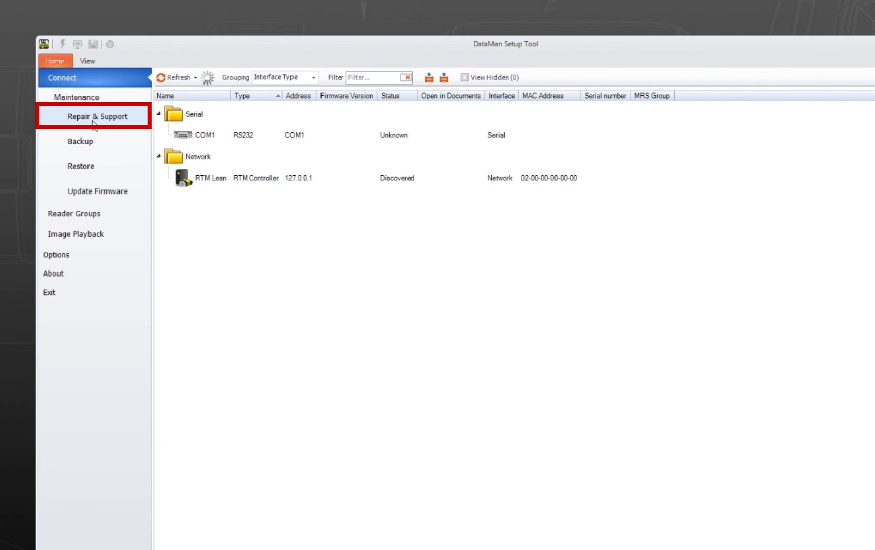
Add a network device manually at the reader's IP 169.254.22.120 via Repair & Support
click(95, 116)
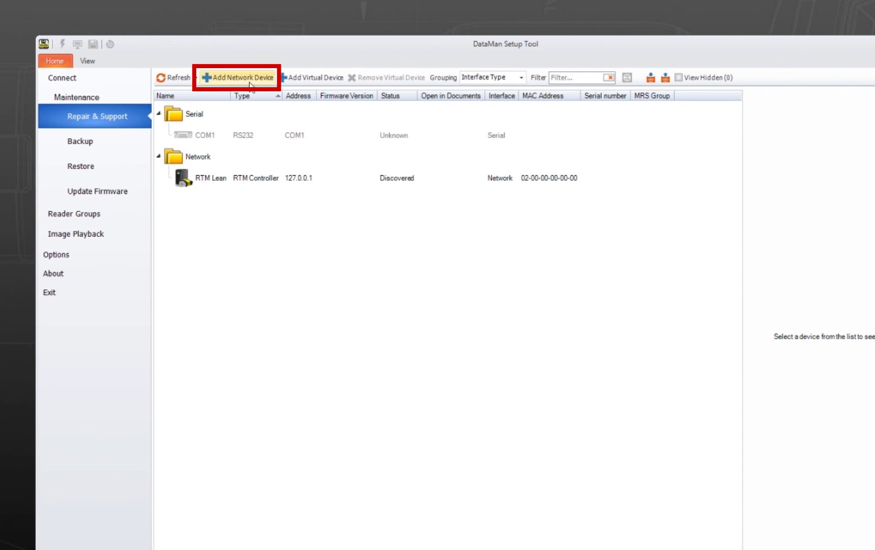
click(240, 77)
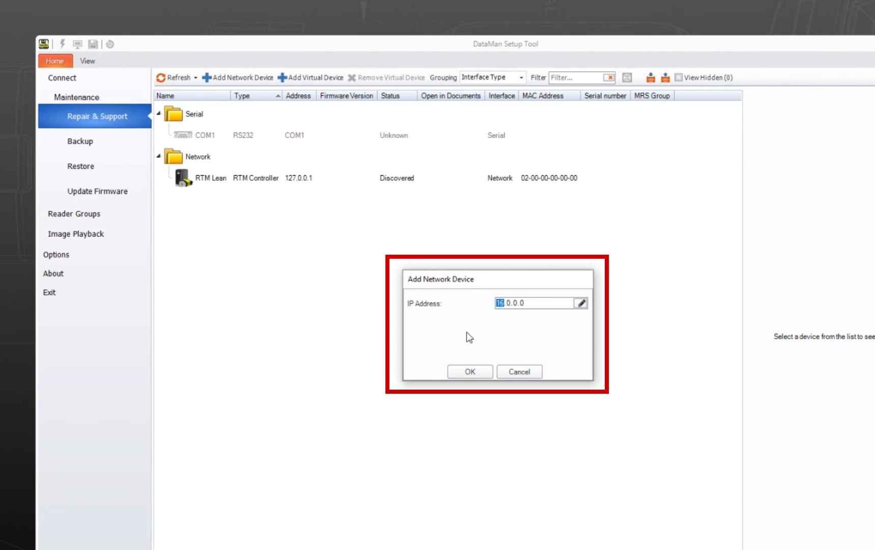
text(169.254.22.0)
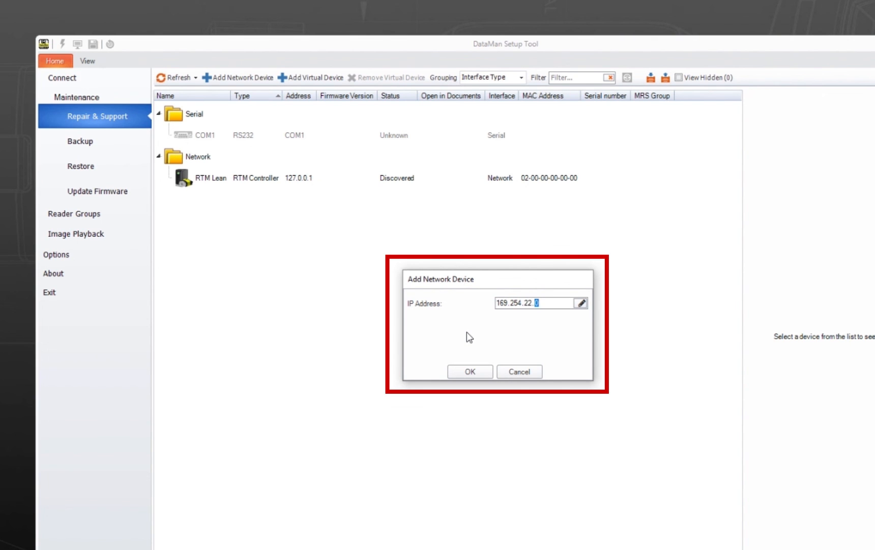
click(471, 370)
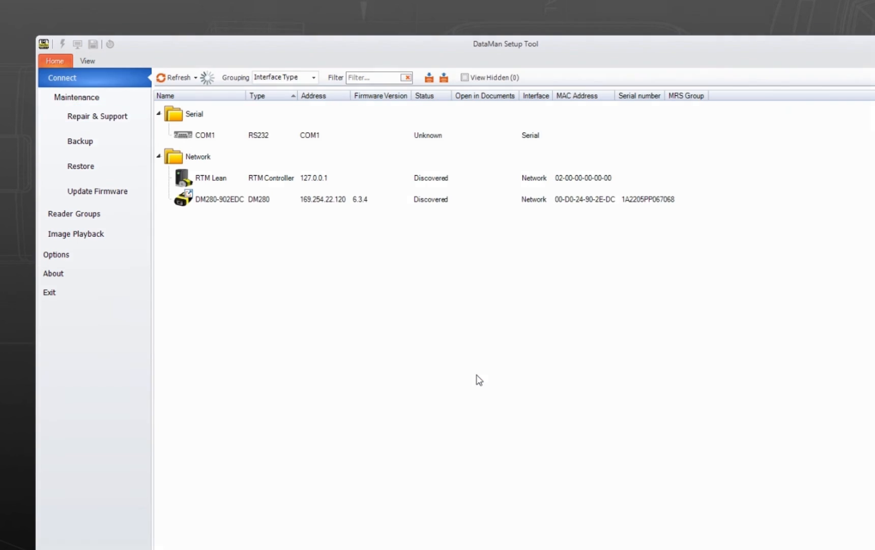